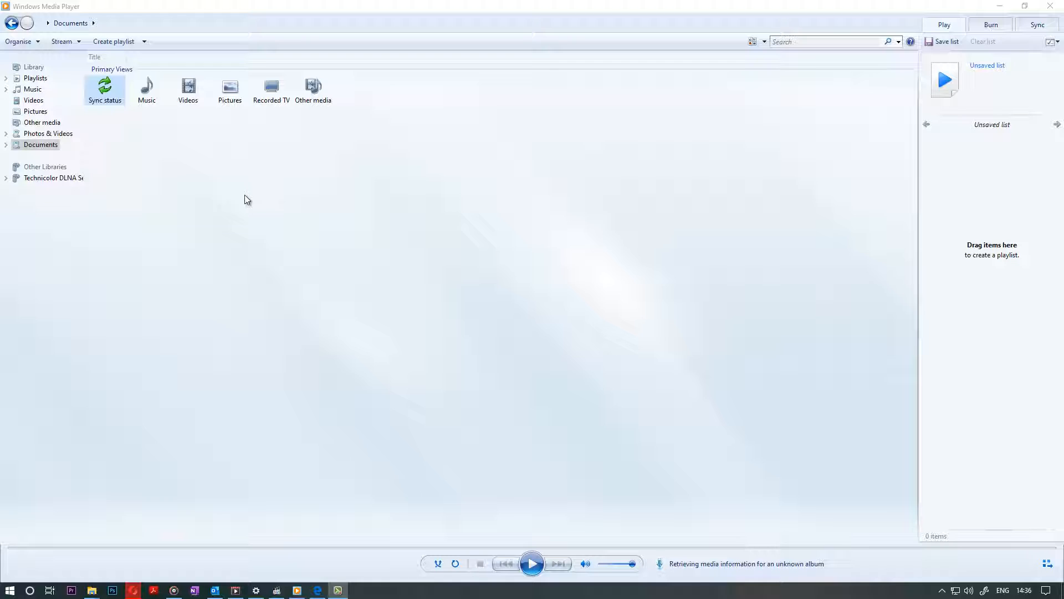
pyautogui.moveTo(384, 250)
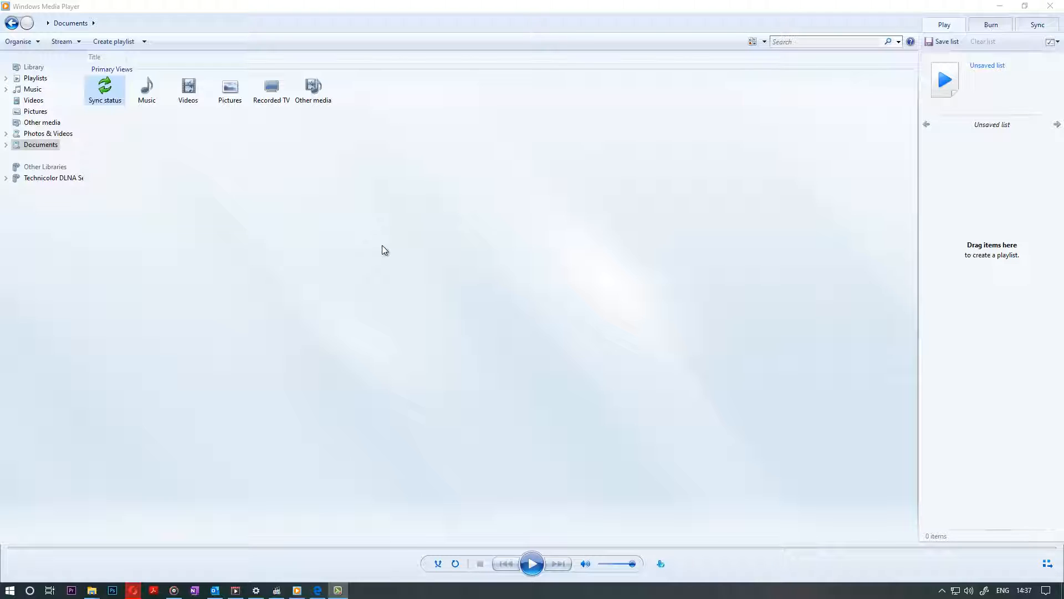
pyautogui.moveTo(313, 155)
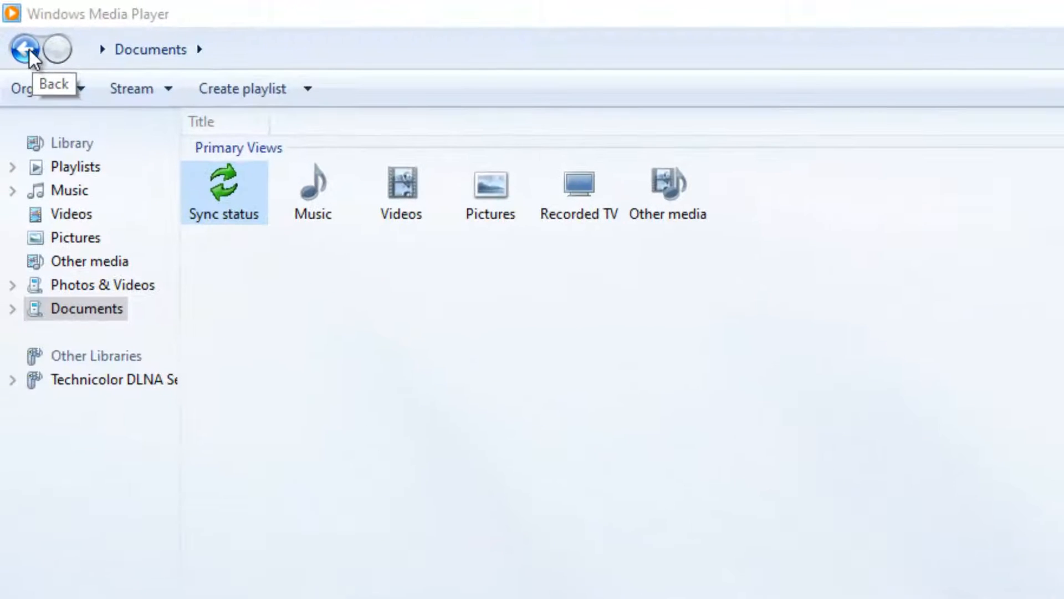
# - Show the About Windows Media Player dialog via Help, revealing version 12.0.18362.657
pyautogui.rightClick(27, 49)
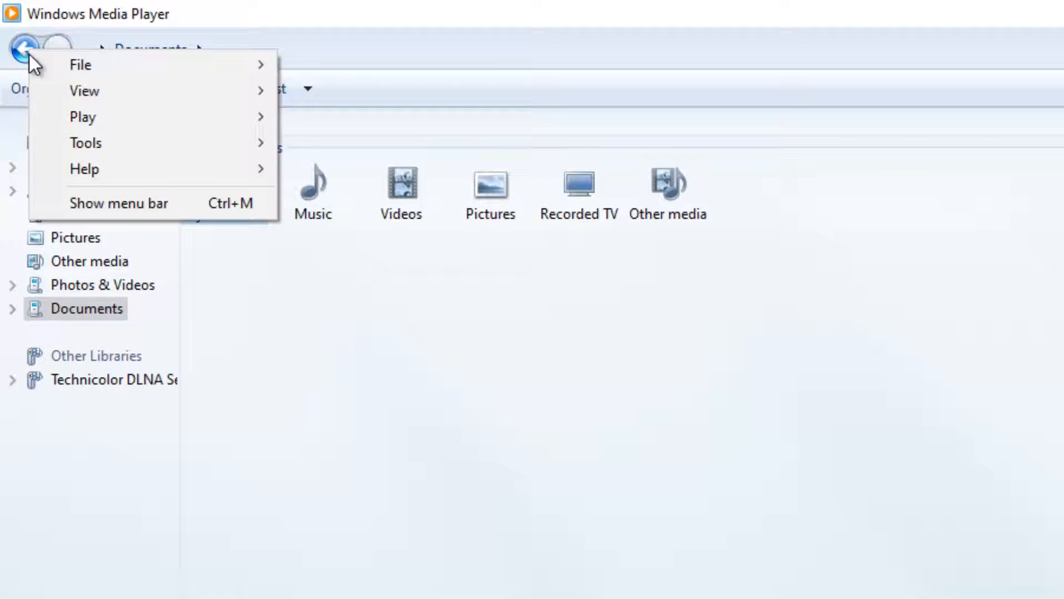
pyautogui.moveTo(84, 169)
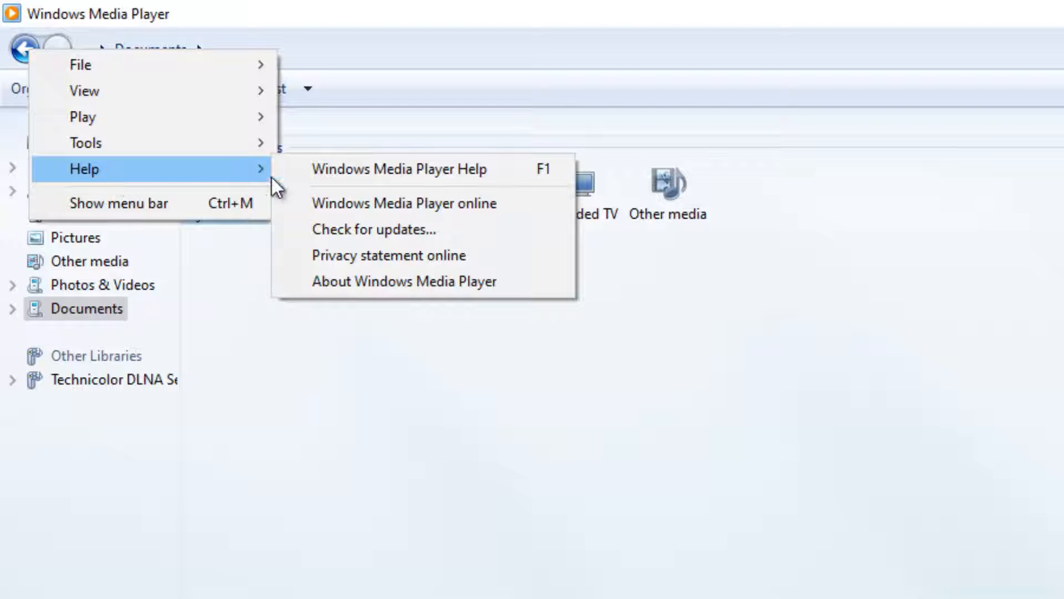
pyautogui.moveTo(403, 280)
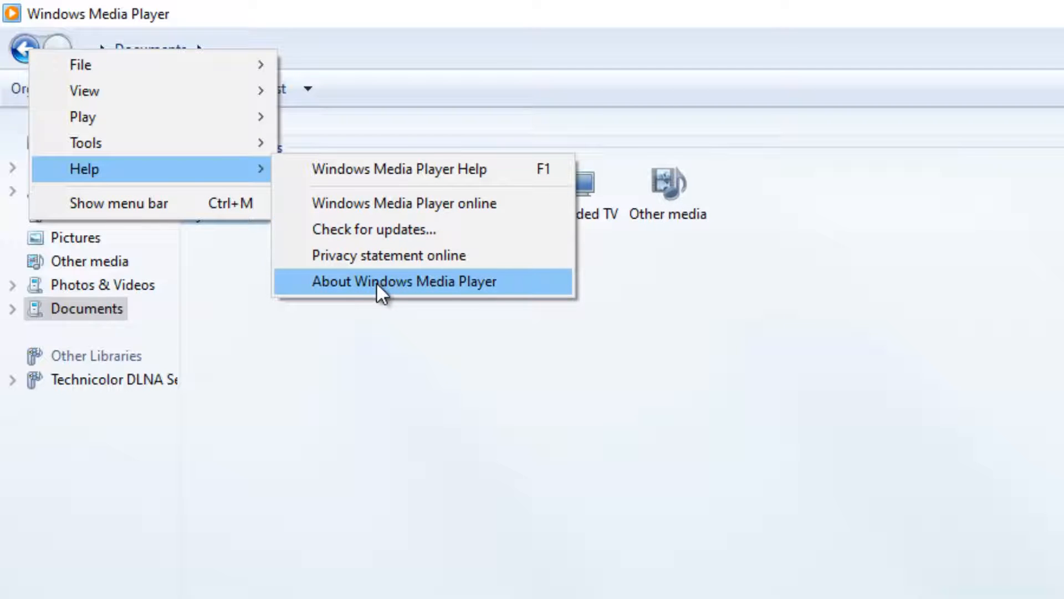
pyautogui.moveTo(351, 295)
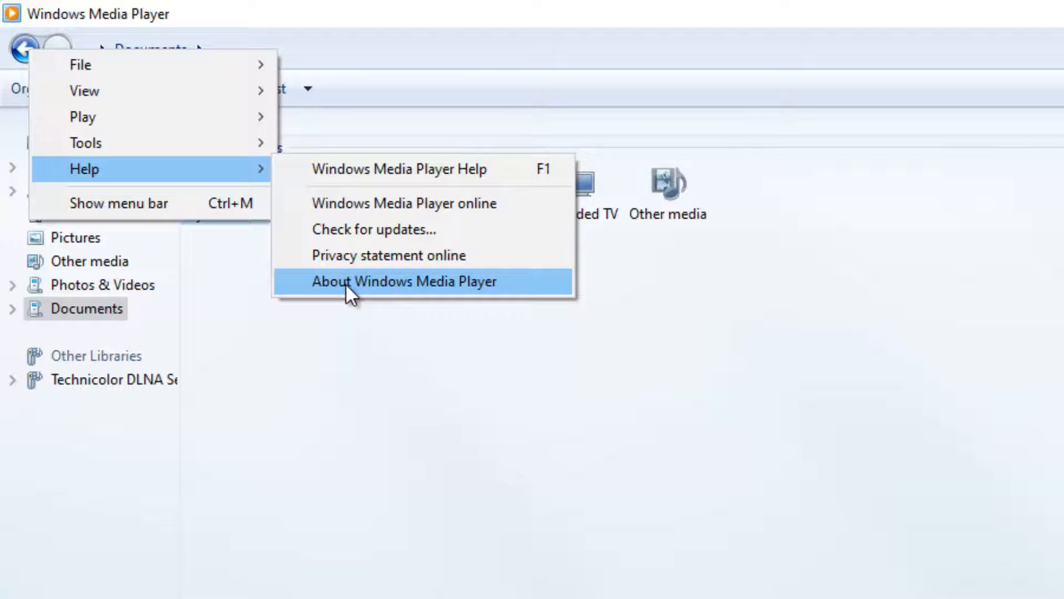
pyautogui.click(403, 280)
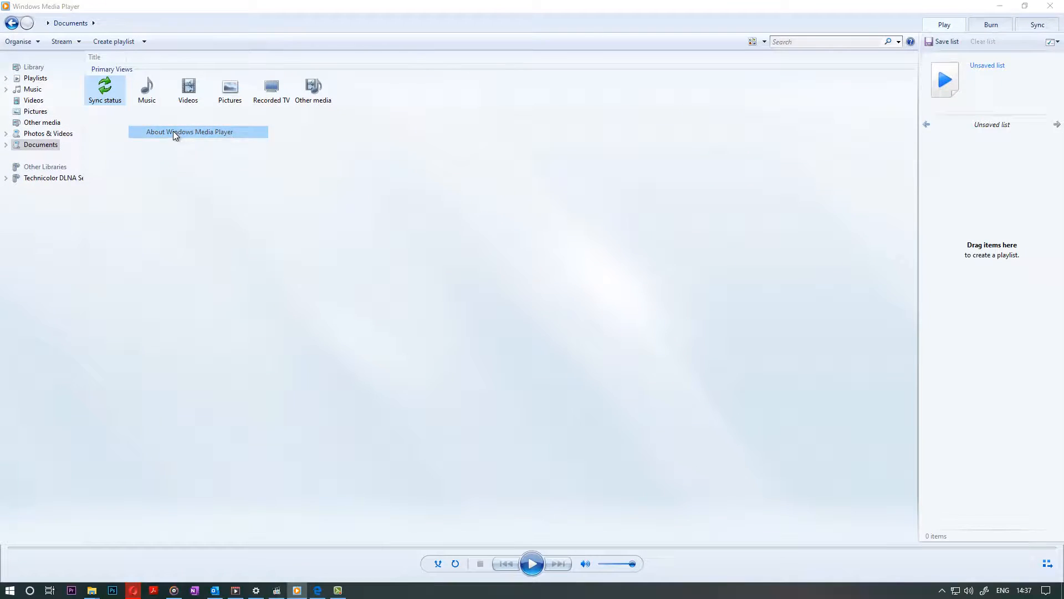
pyautogui.click(190, 132)
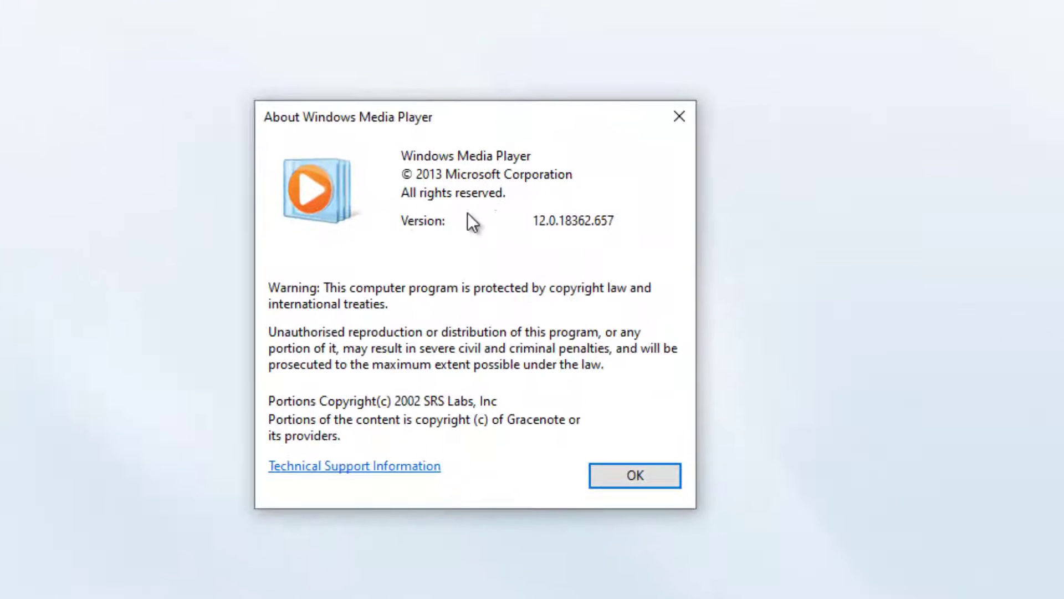
pyautogui.moveTo(615, 259)
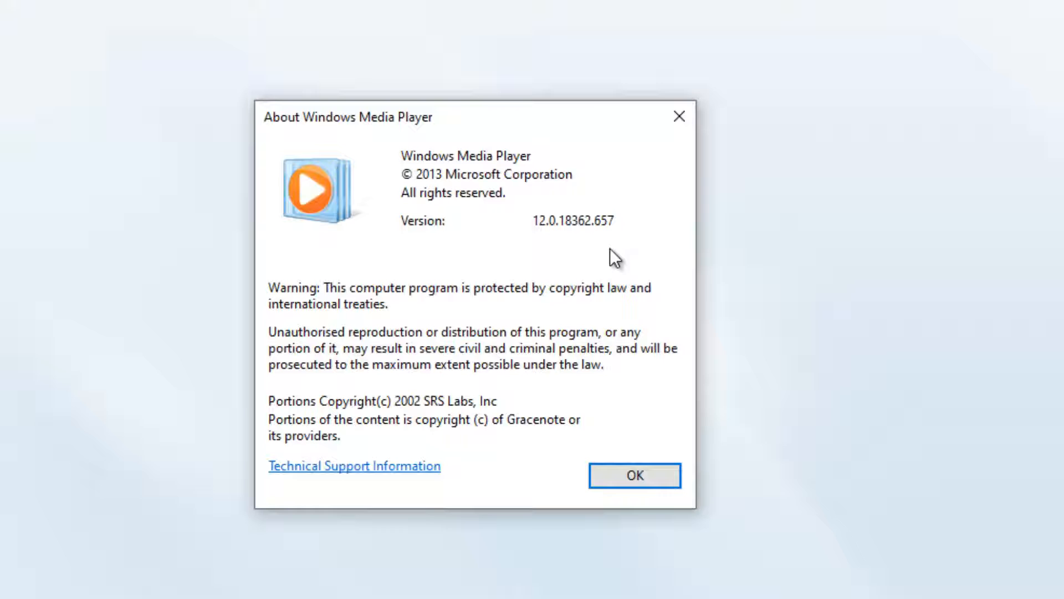
pyautogui.moveTo(386, 472)
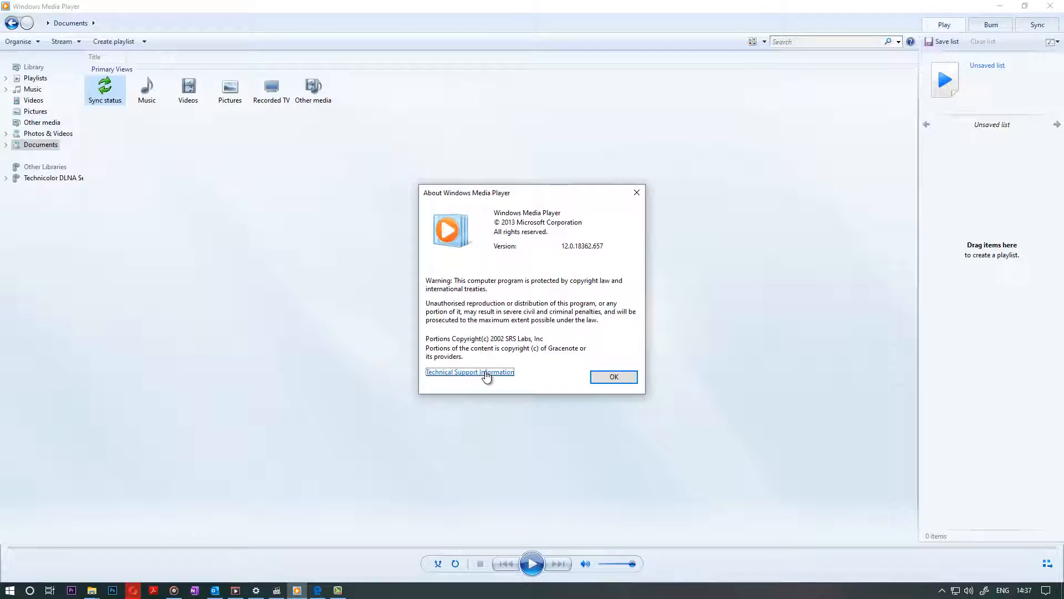
# - Follow the Technical Support Information link to load the player's support report in the browser
pyautogui.click(470, 372)
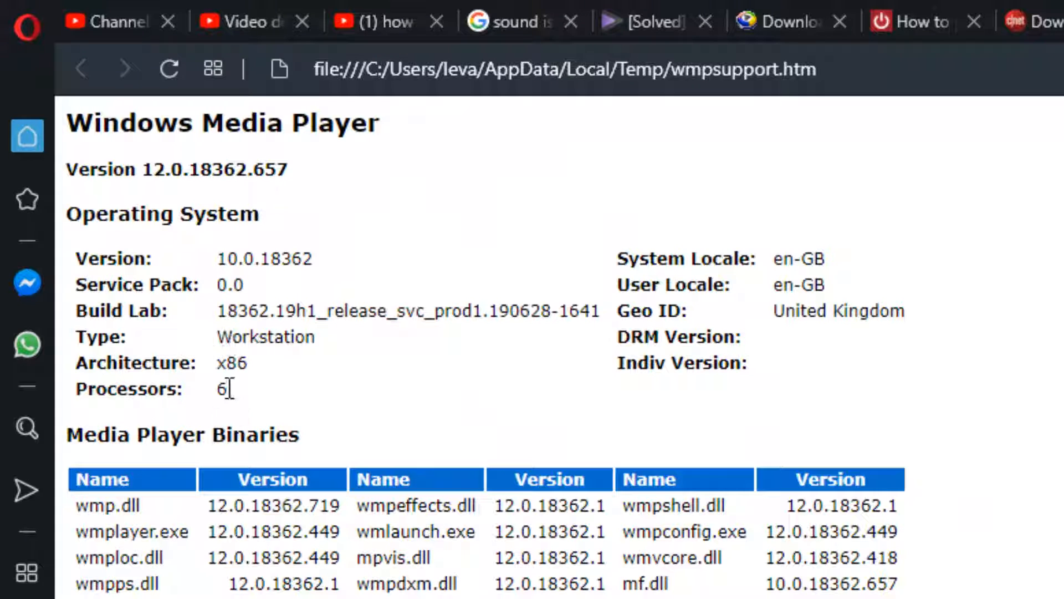
pyautogui.moveTo(204, 380)
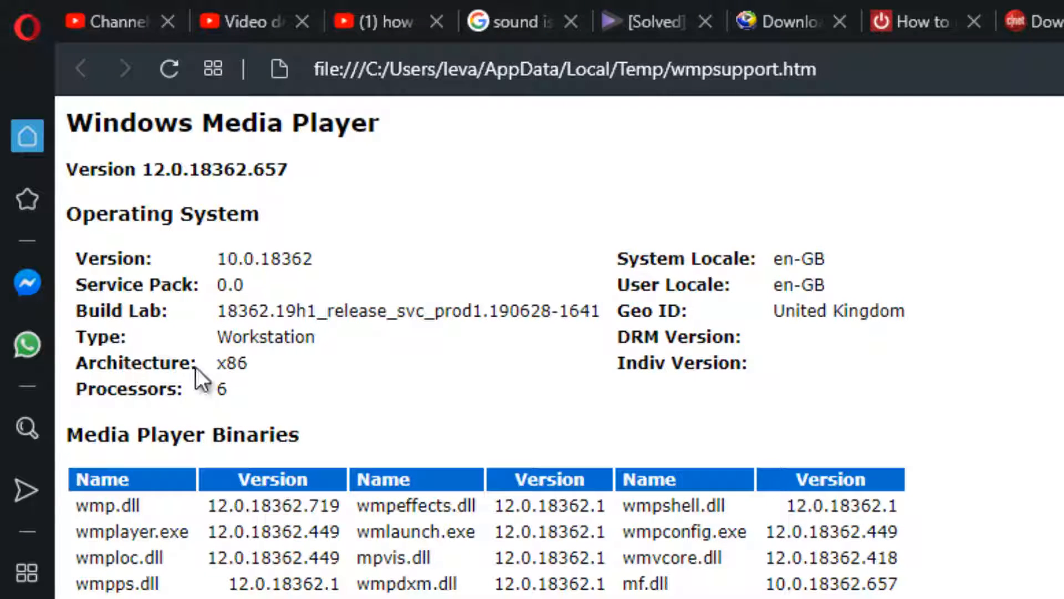
pyautogui.moveTo(258, 380)
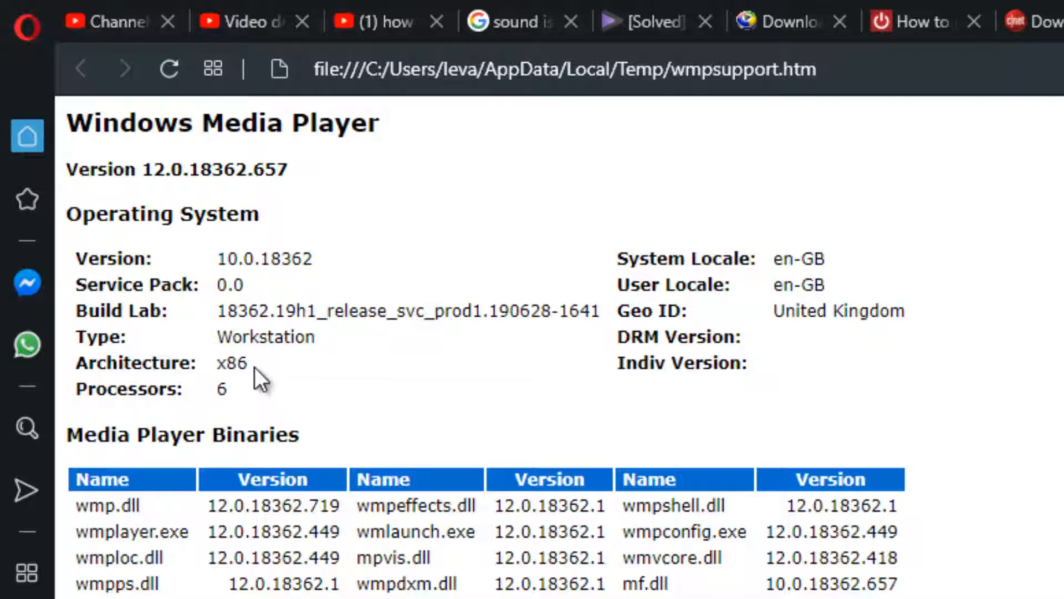
pyautogui.moveTo(349, 377)
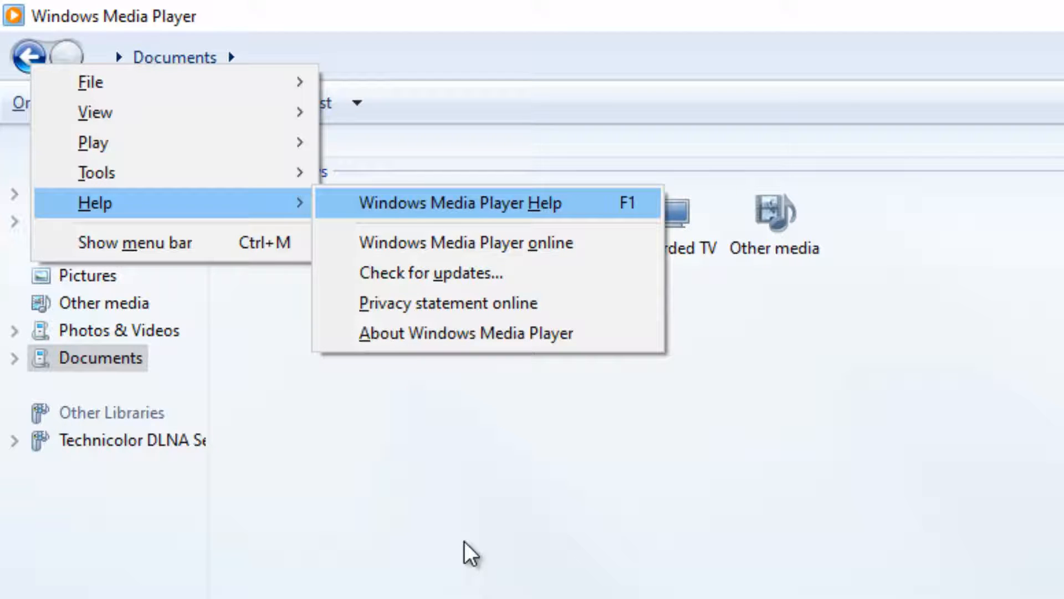
pyautogui.moveTo(480, 387)
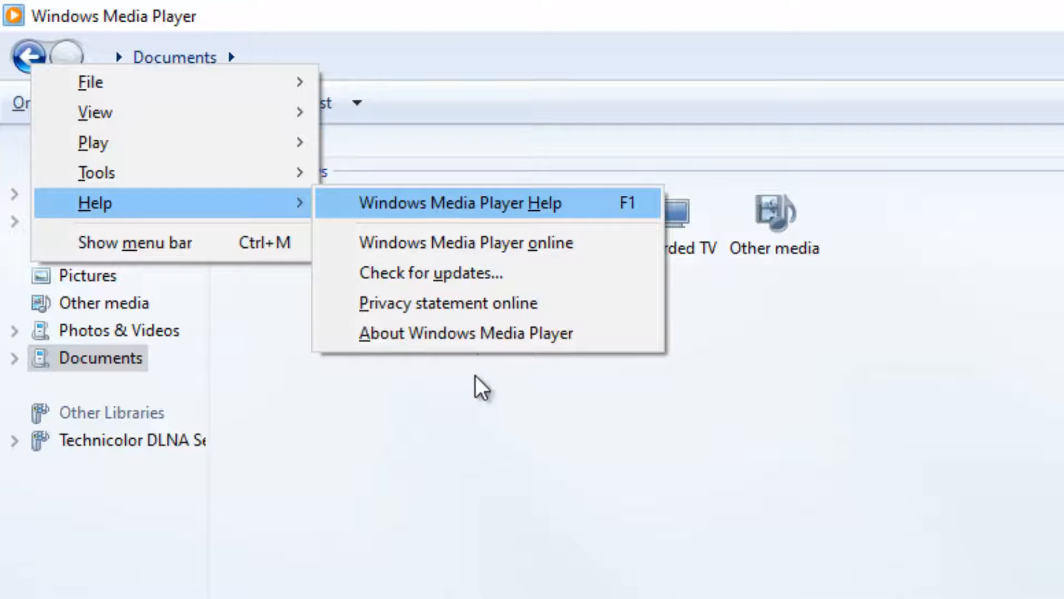